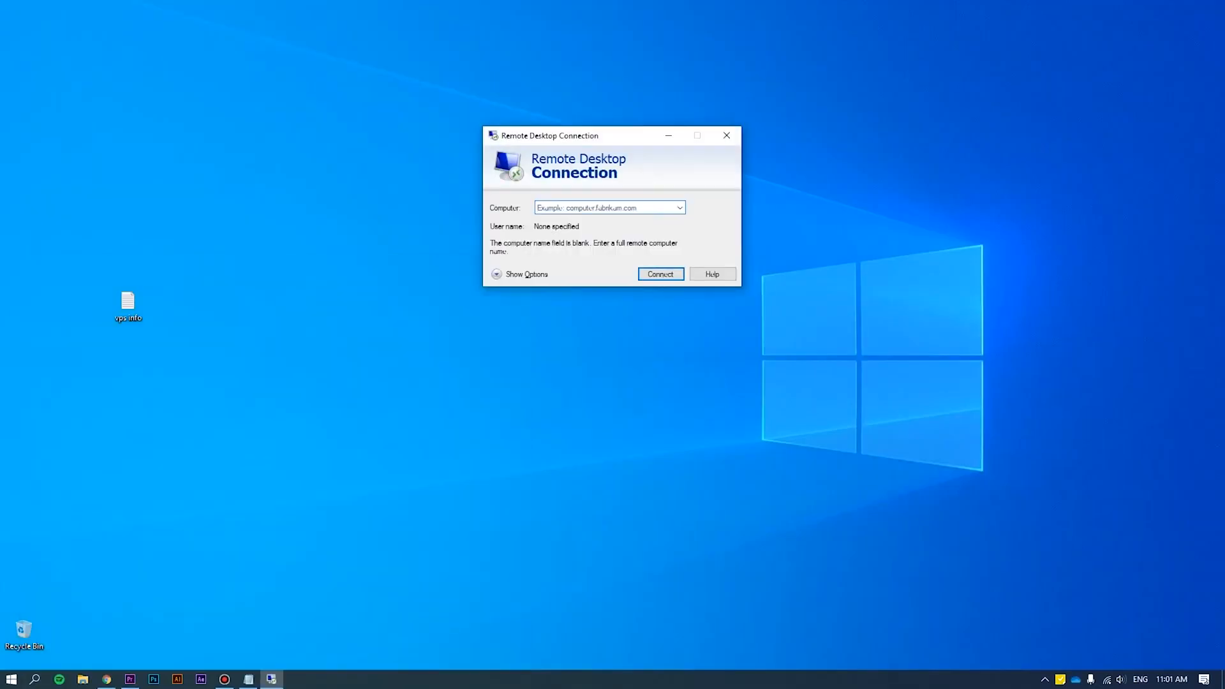
# - Connect to the server as Administrator, accepting the certificate warning
pyautogui.click(660, 273)
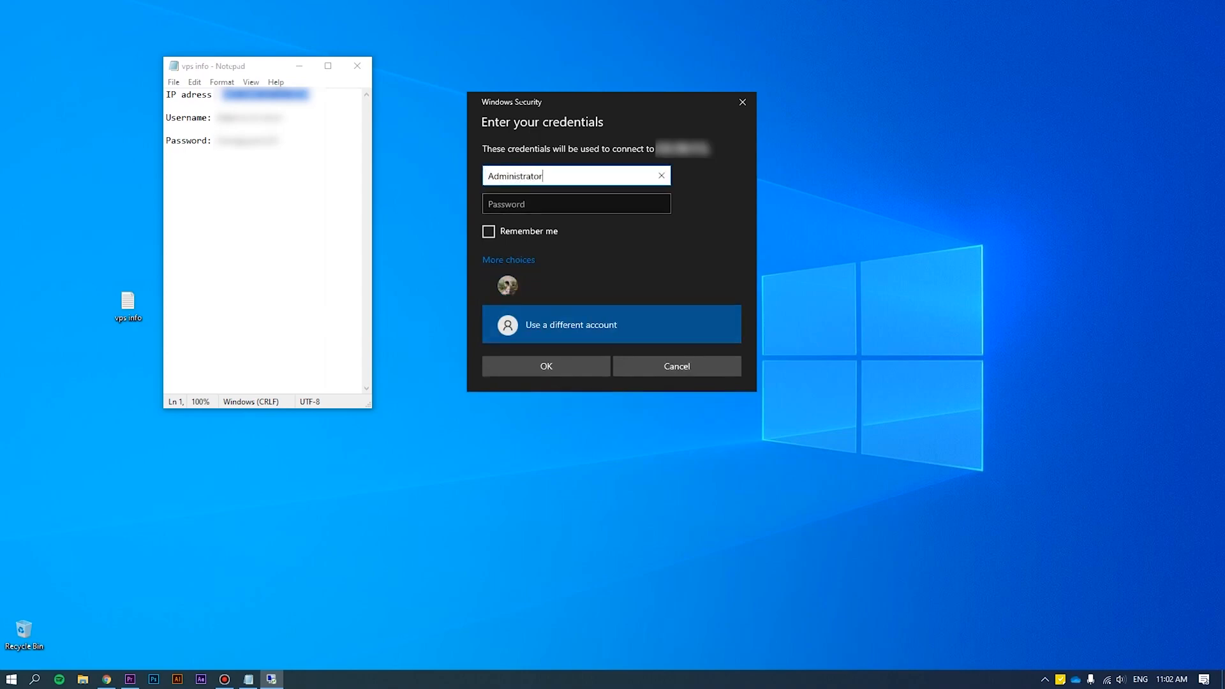
pyautogui.click(544, 366)
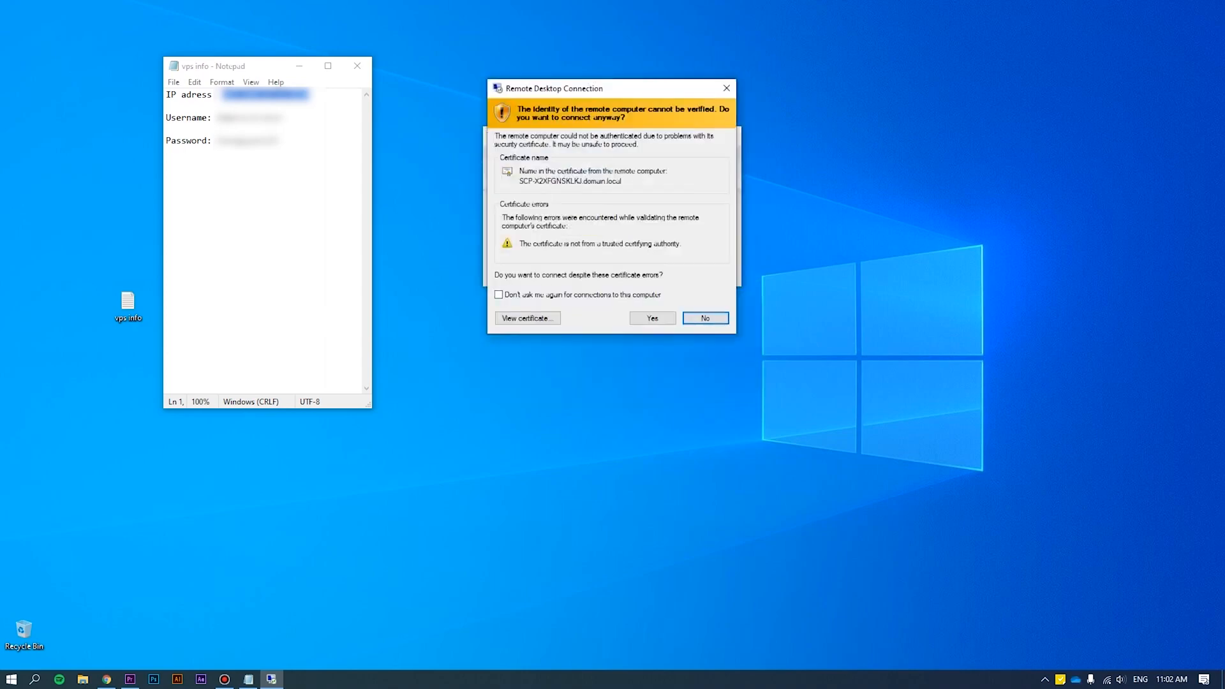
pyautogui.click(652, 318)
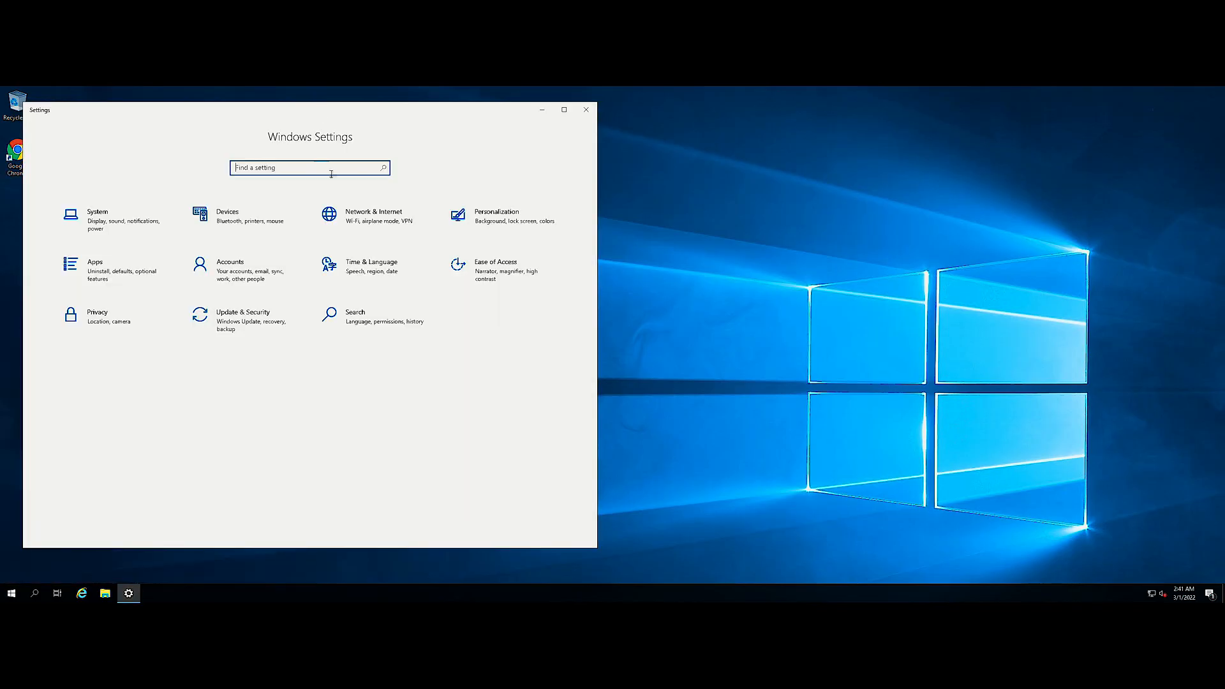
# - Install Chinese (Simplified, China) from the Language page as the new preferred display language
pyautogui.click(371, 266)
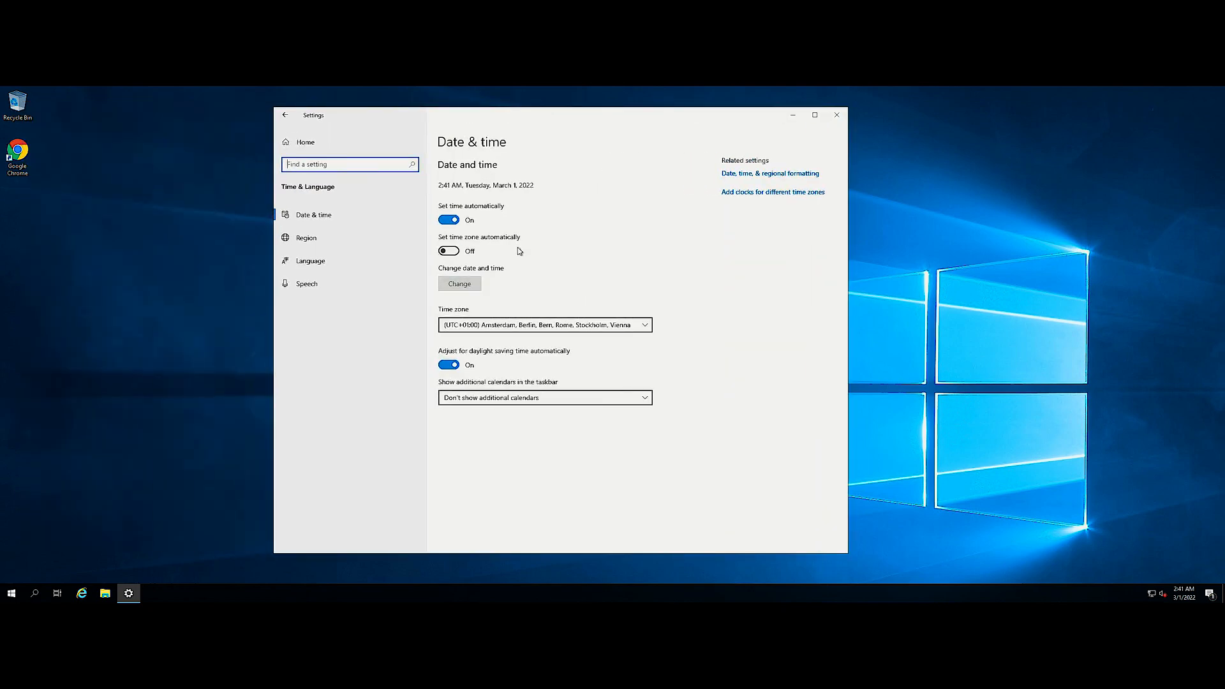
pyautogui.click(310, 260)
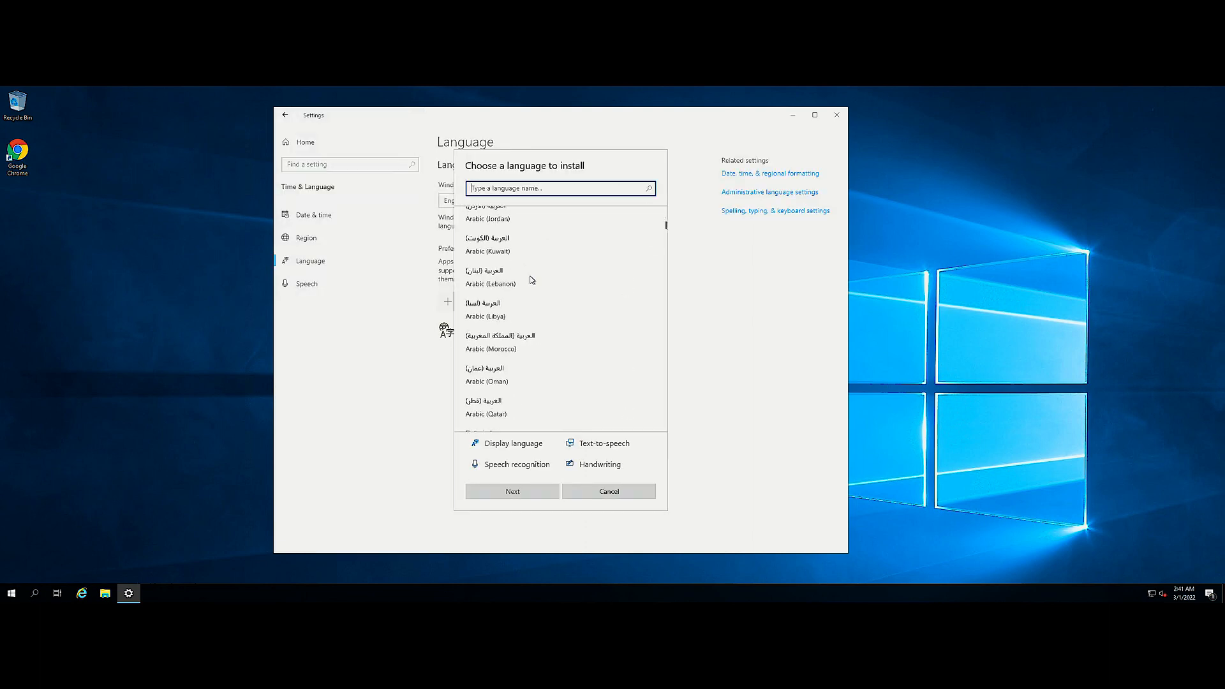
pyautogui.scroll(-3)
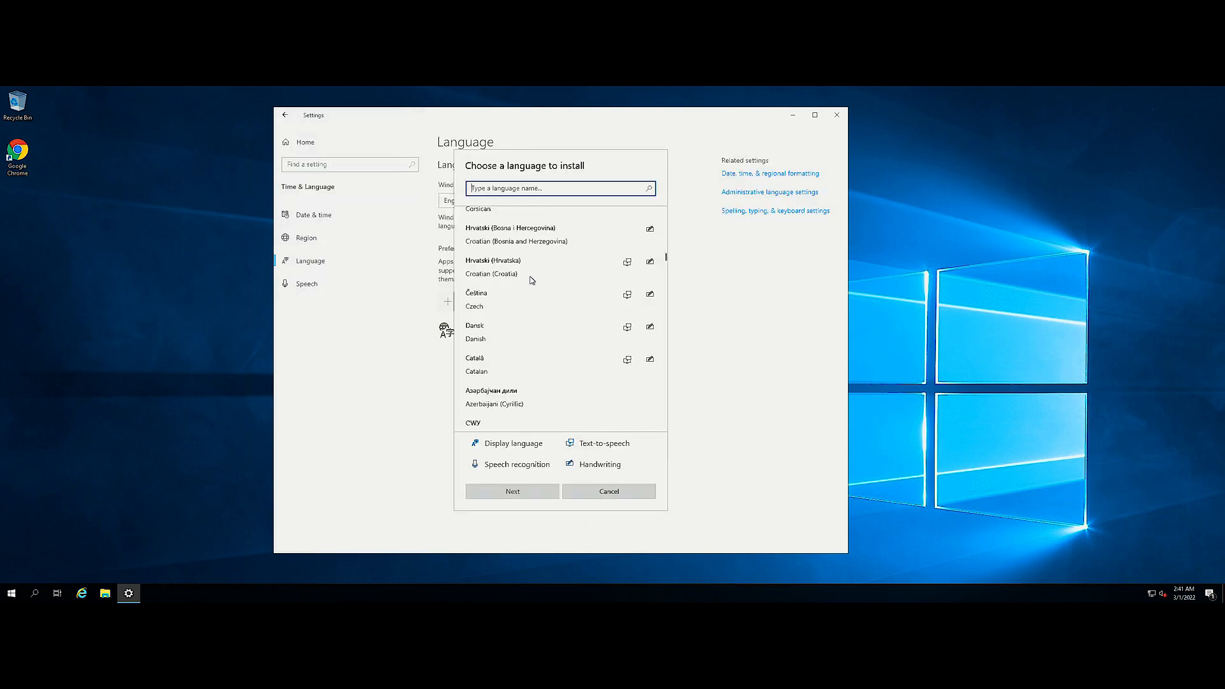
pyautogui.scroll(-3)
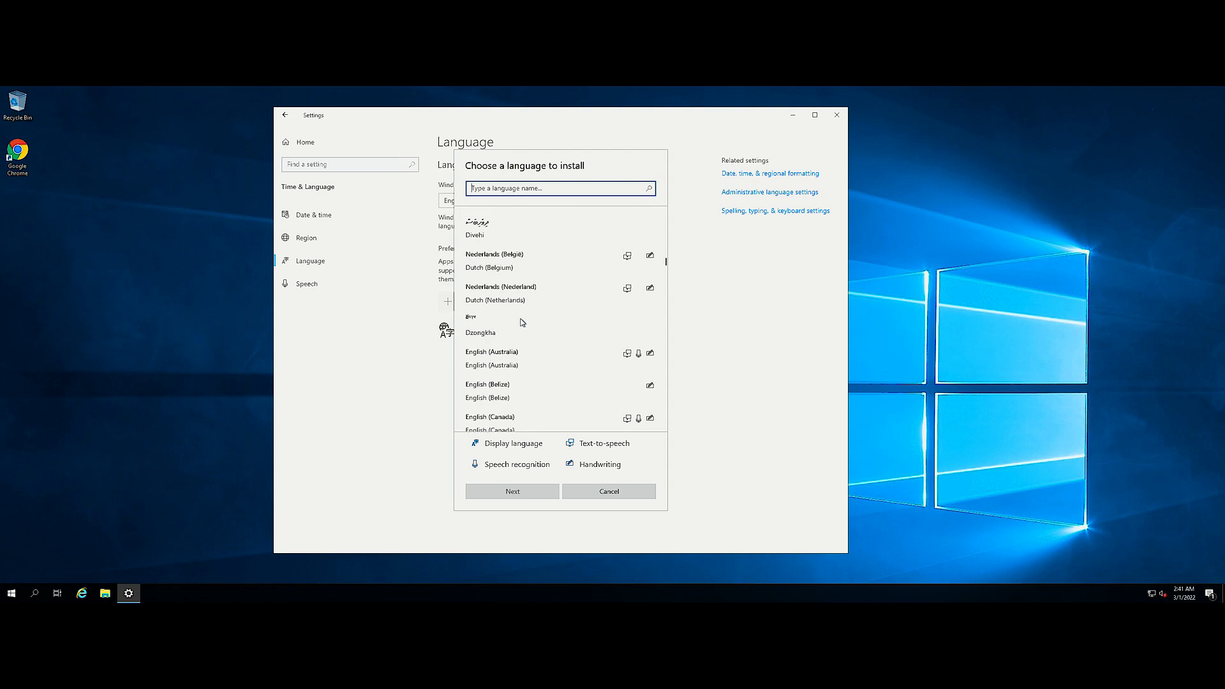
pyautogui.scroll(3)
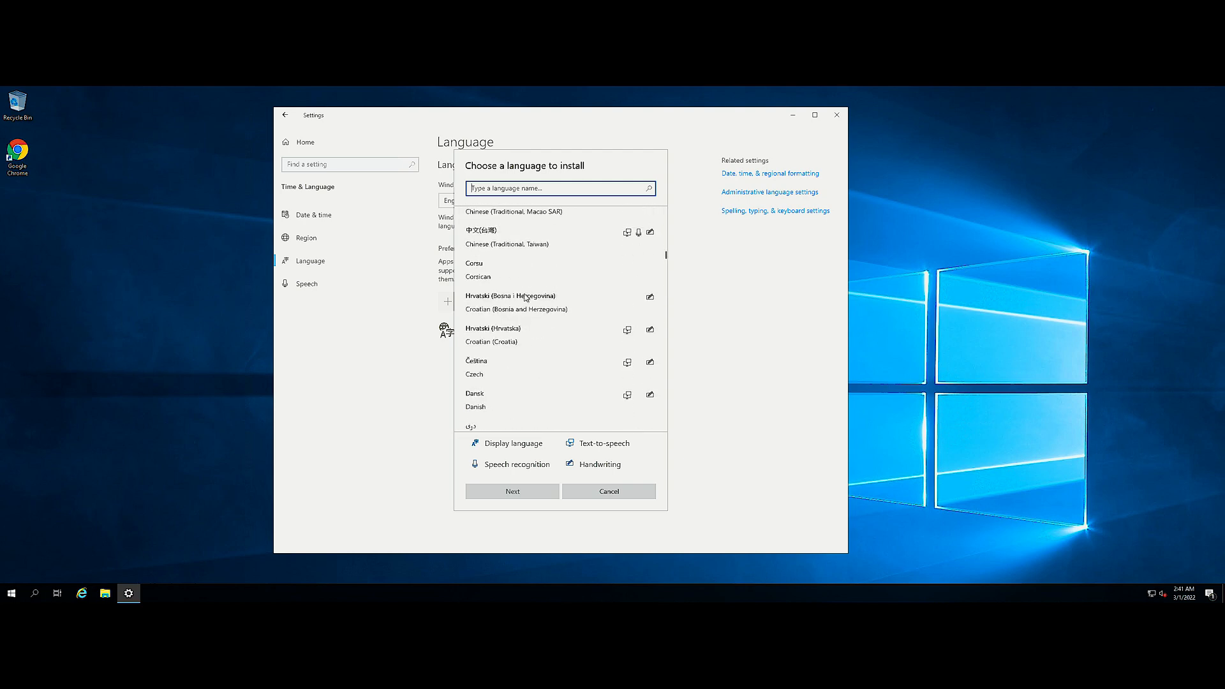
pyautogui.scroll(3)
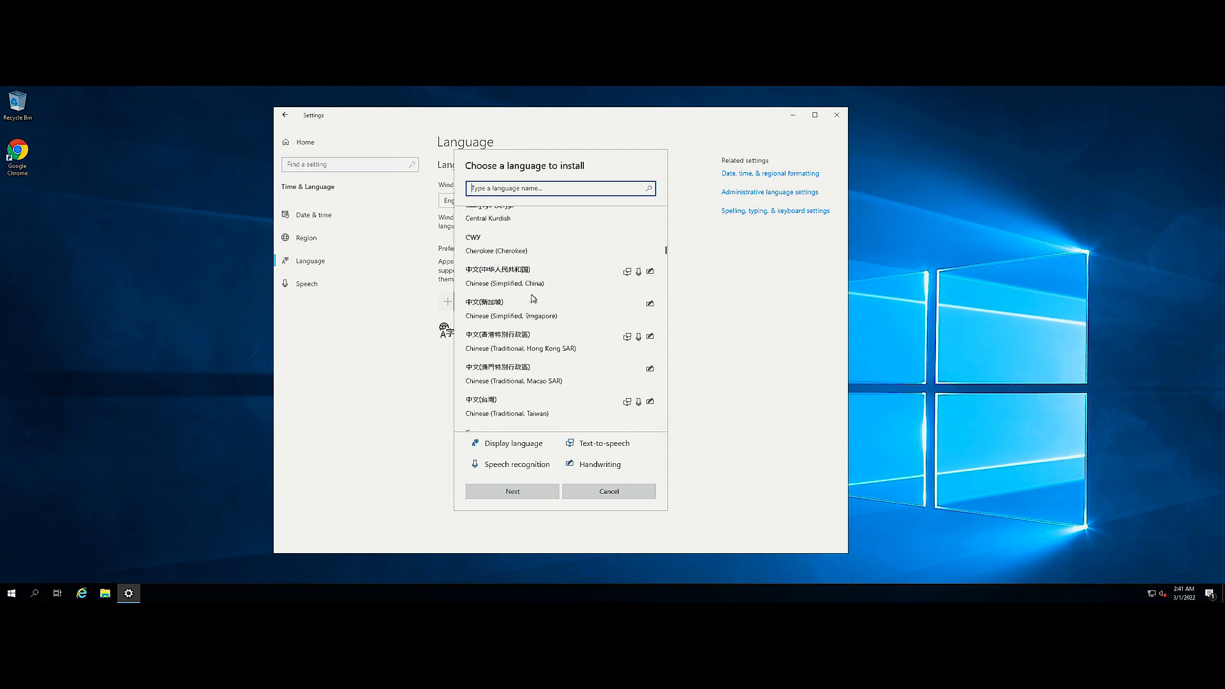
pyautogui.click(512, 490)
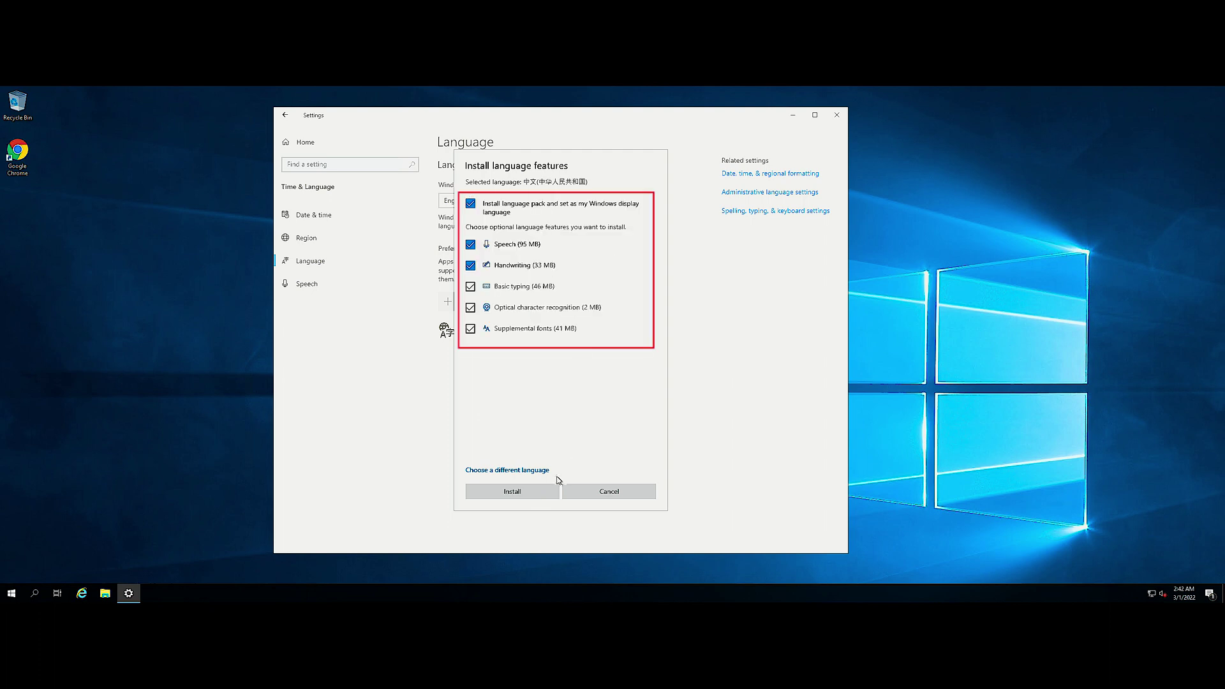
pyautogui.click(608, 491)
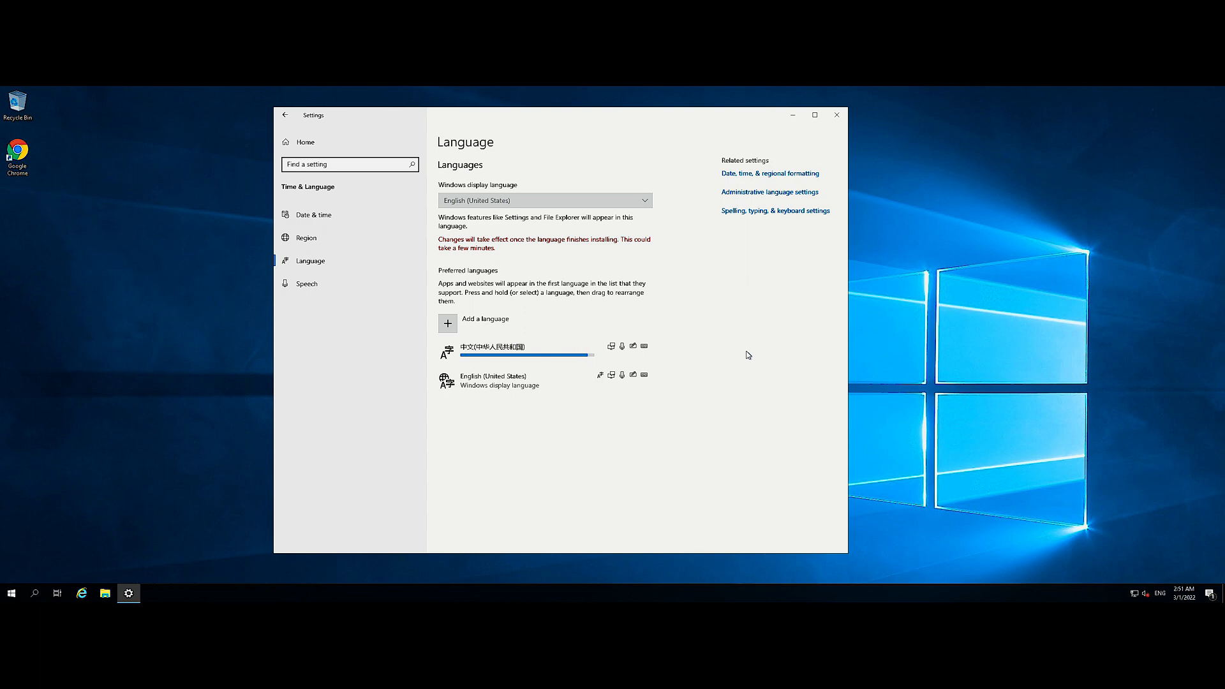
pyautogui.moveTo(754, 386)
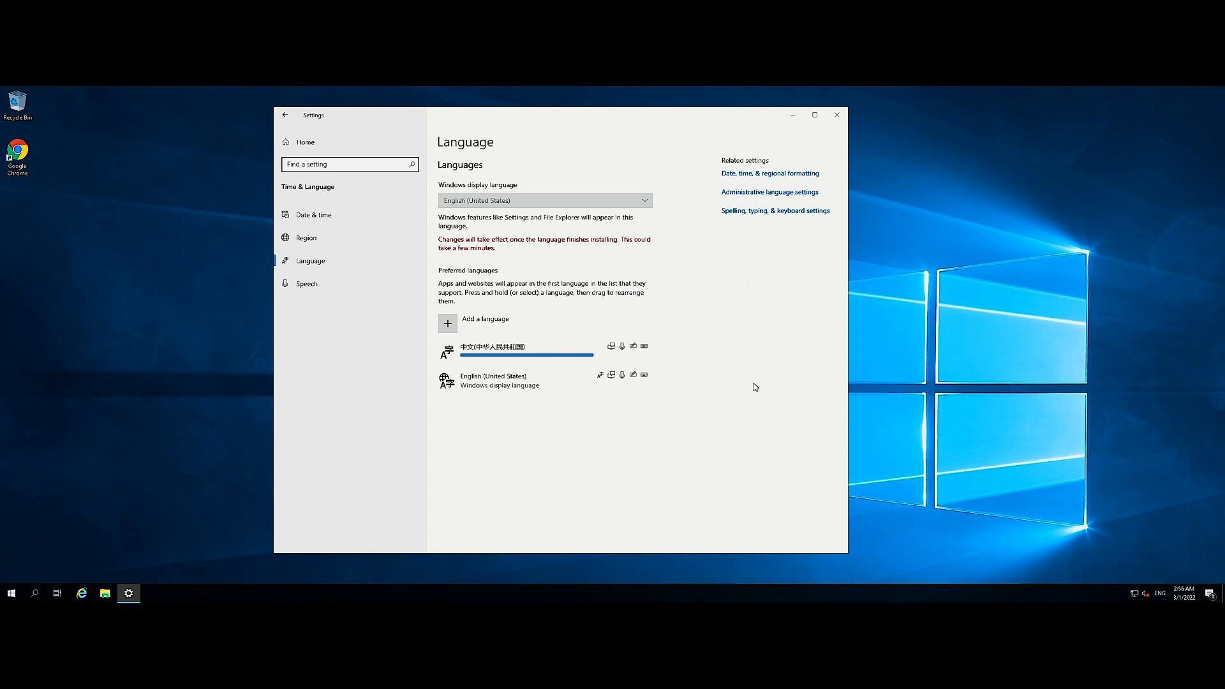
# - Check in the Chinese entry's options that its language pack is installed
pyautogui.click(508, 346)
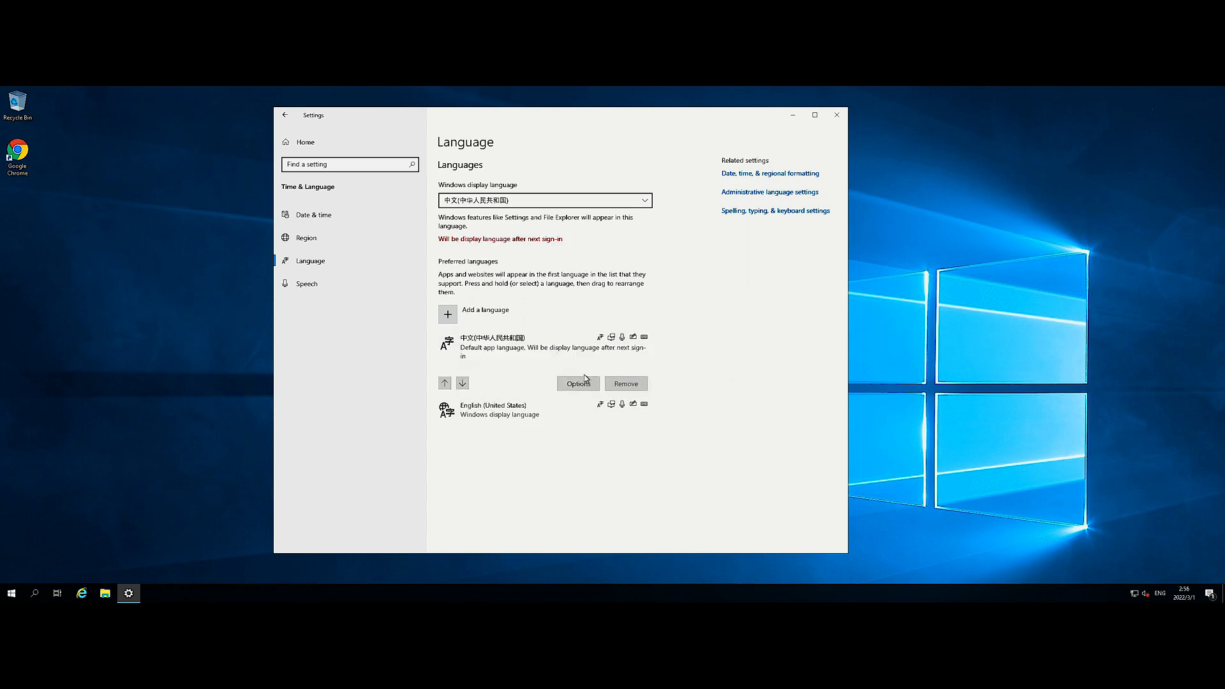
pyautogui.click(577, 382)
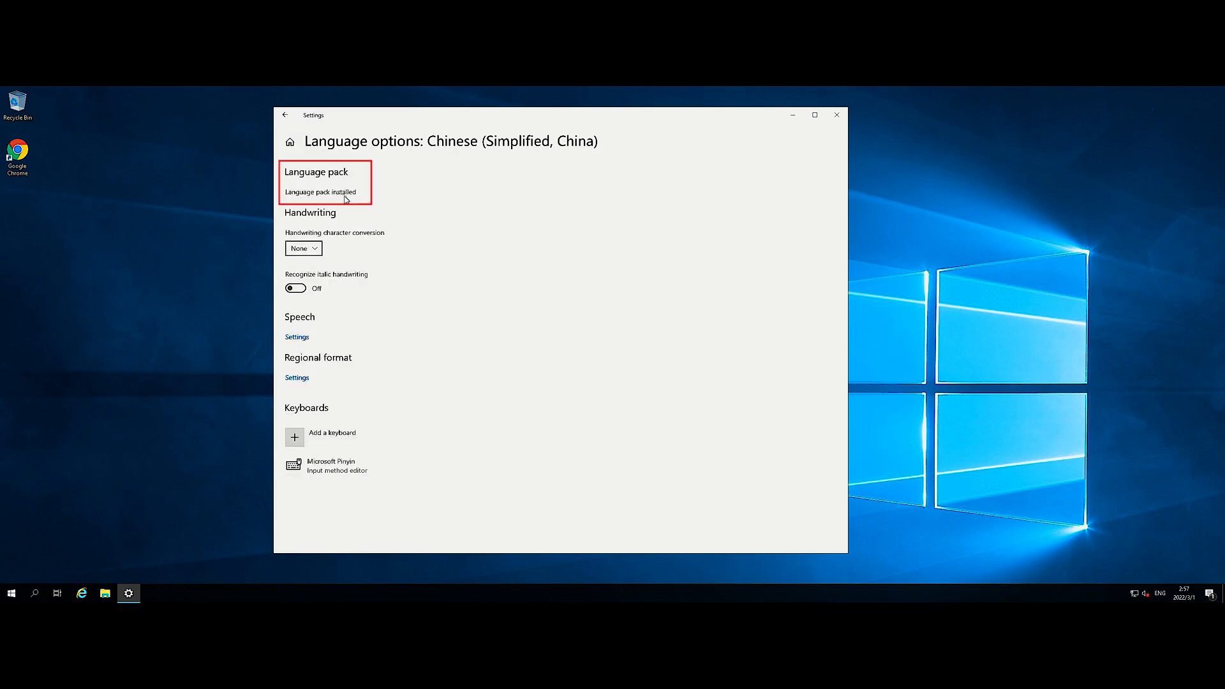
pyautogui.moveTo(359, 250)
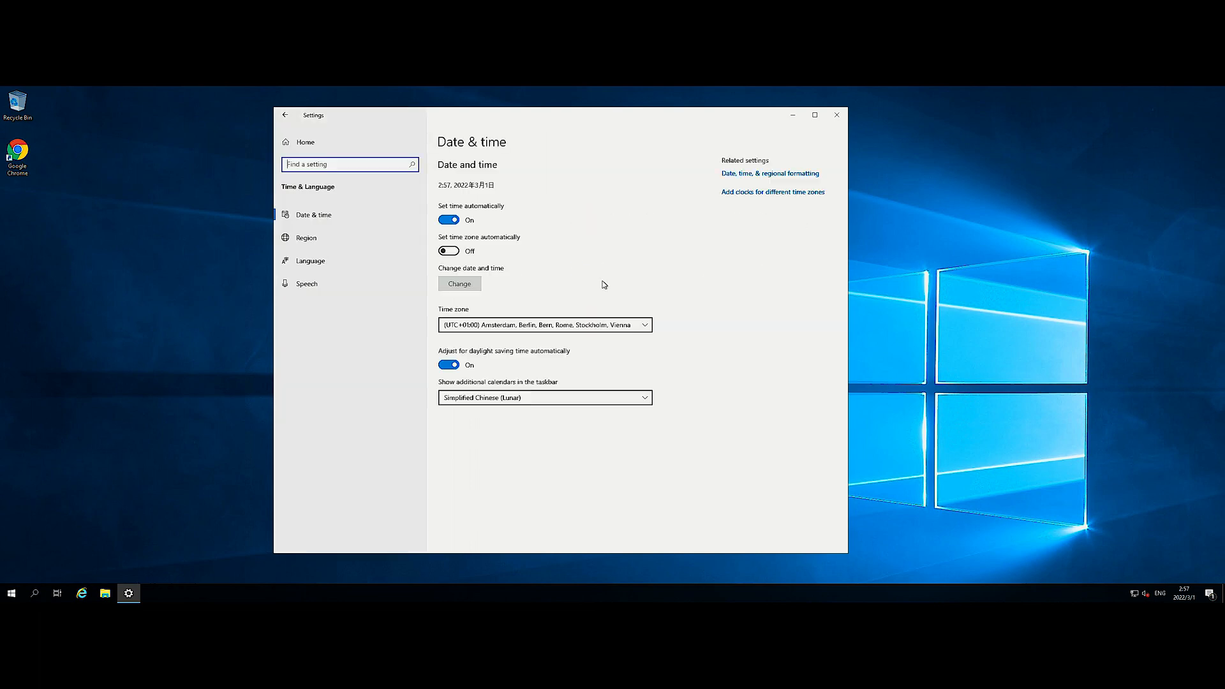
# - Set the time zone to (UTC+08:00) Beijing in Date & time
pyautogui.click(312, 214)
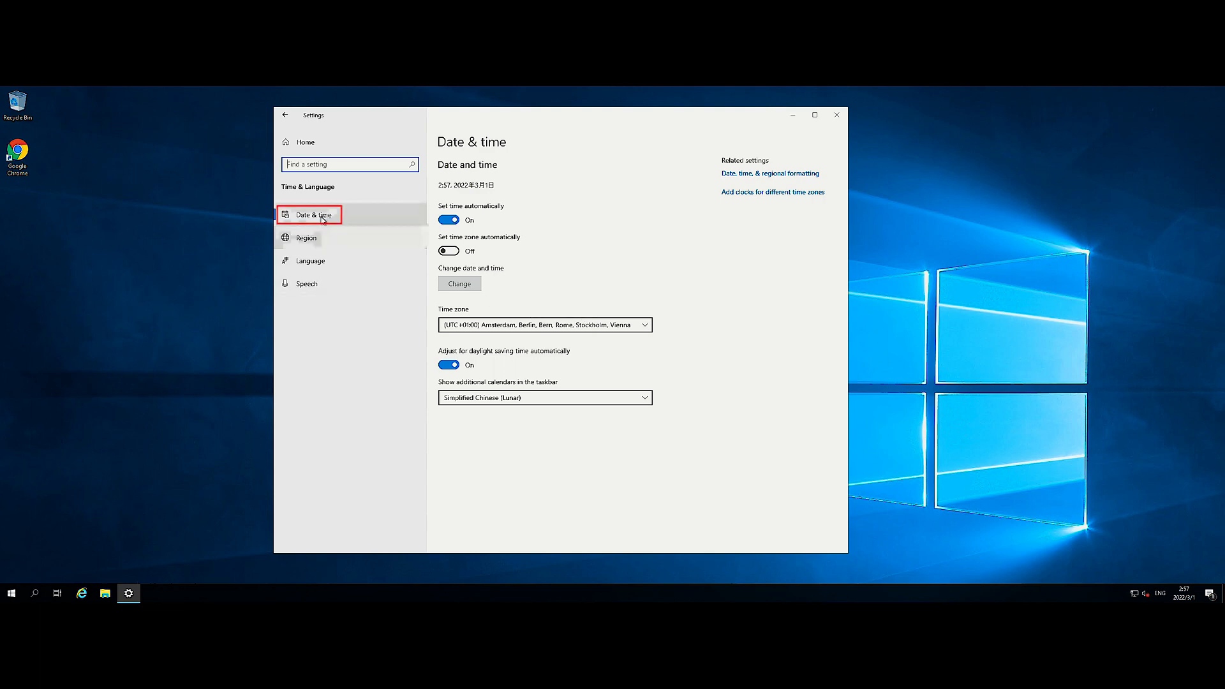
pyautogui.moveTo(608, 269)
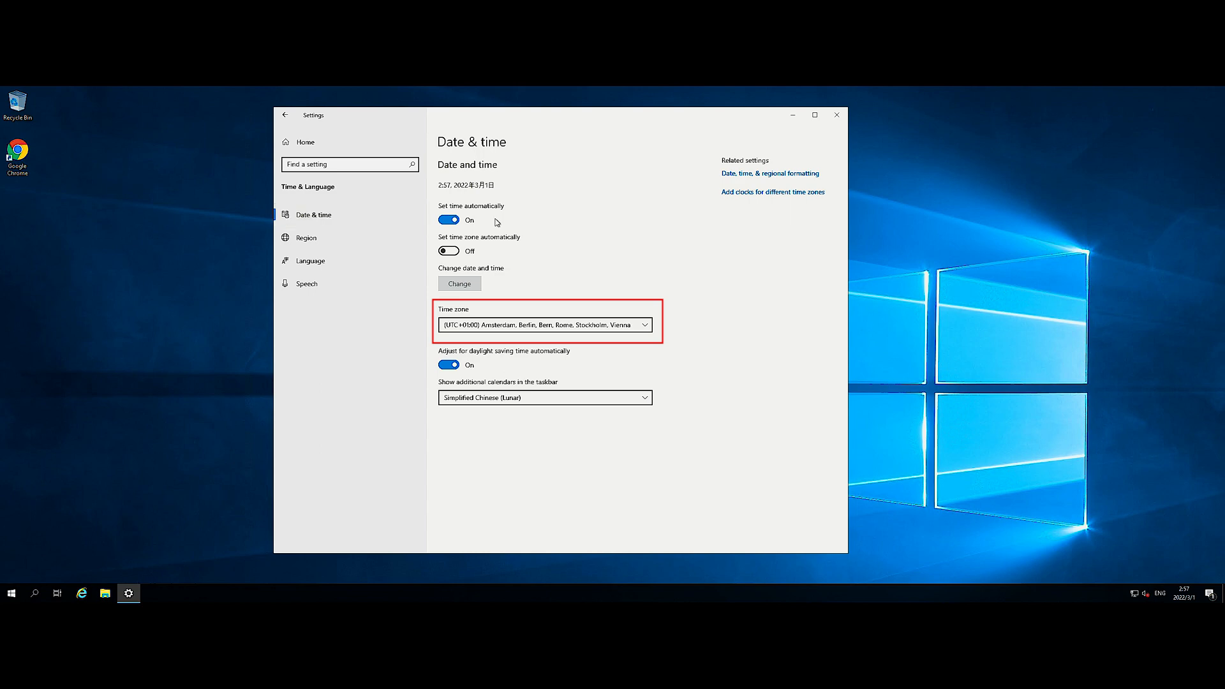
pyautogui.click(545, 324)
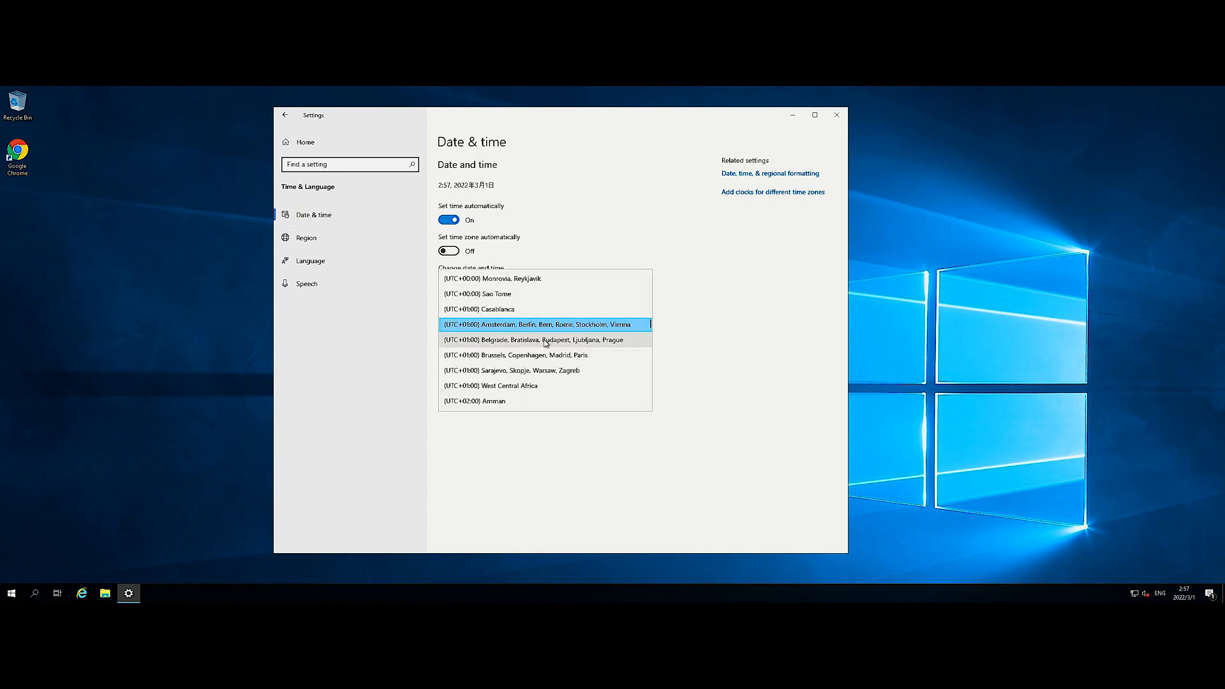
pyautogui.scroll(-3)
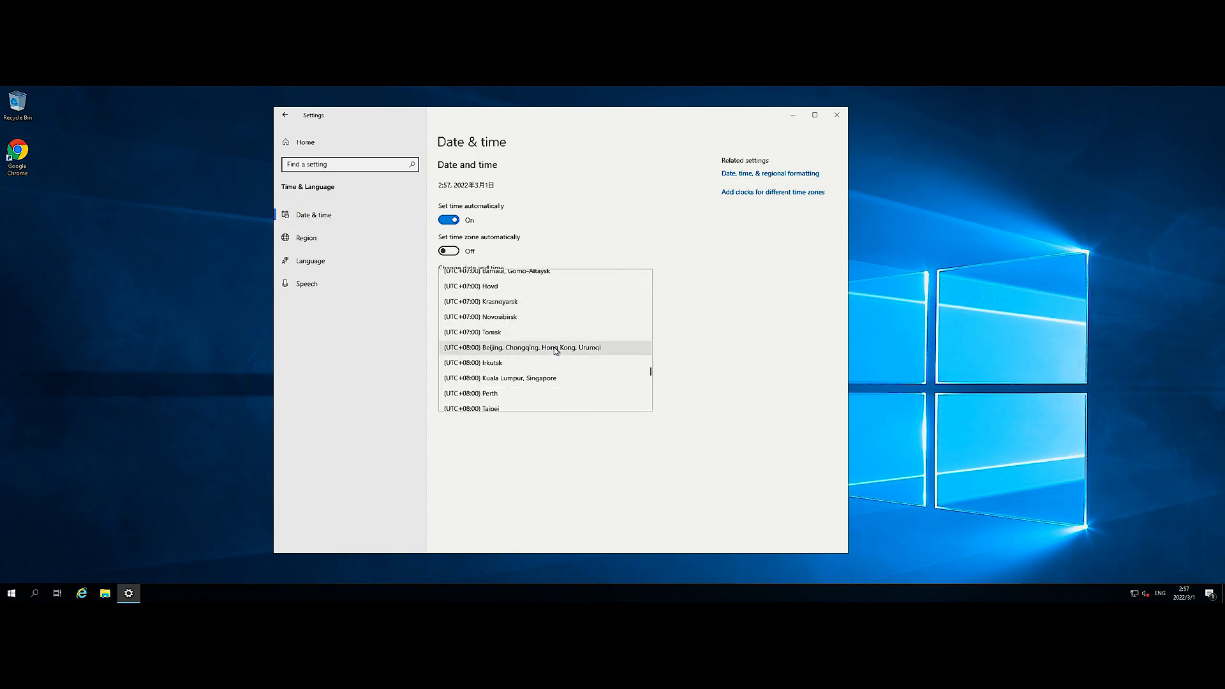
pyautogui.click(523, 347)
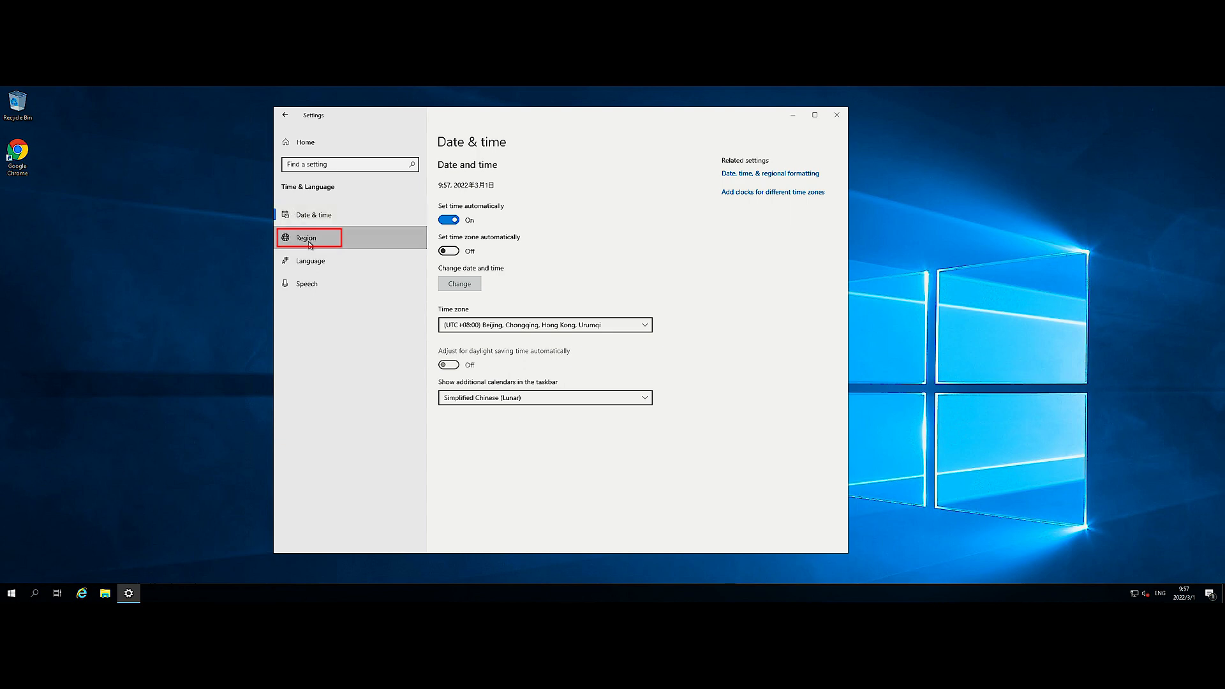
# - Set the country or region to China on the Region page
pyautogui.click(308, 237)
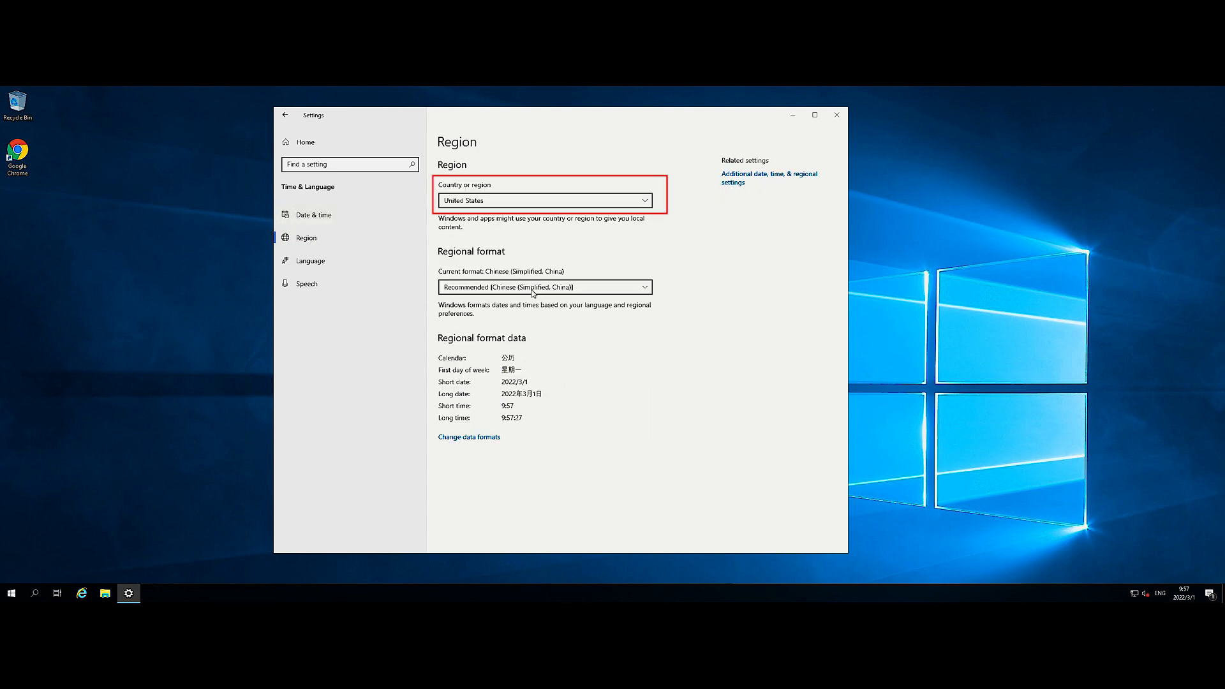
pyautogui.click(545, 200)
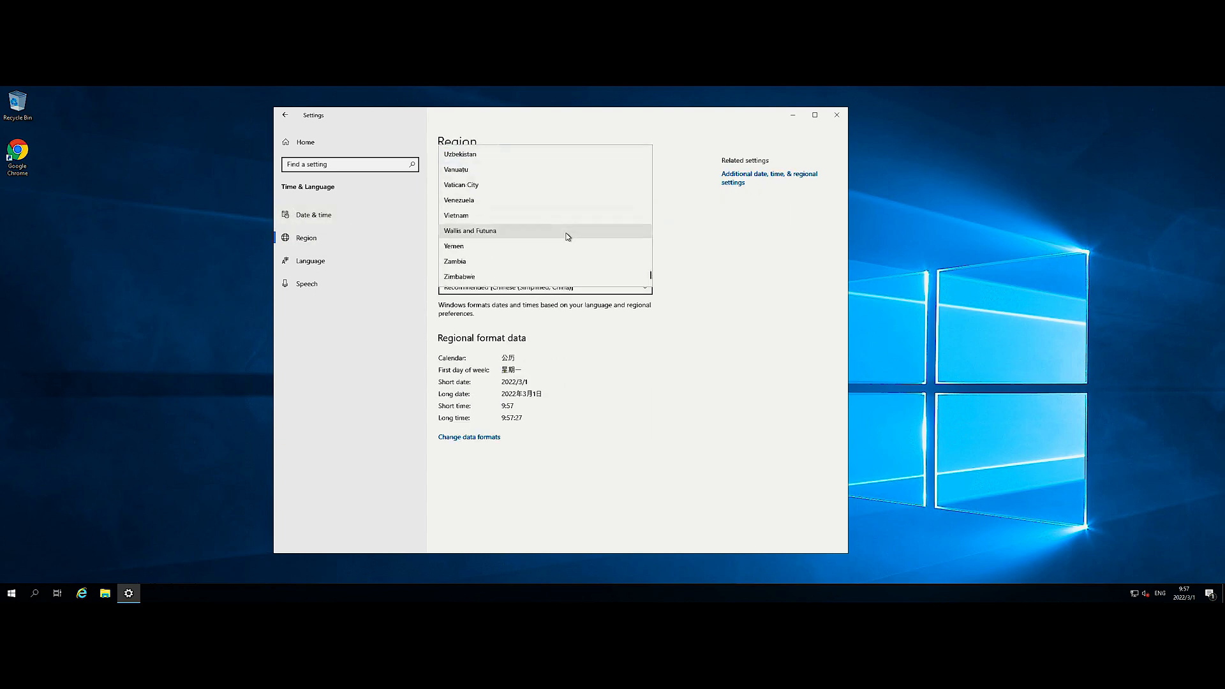
pyautogui.scroll(3)
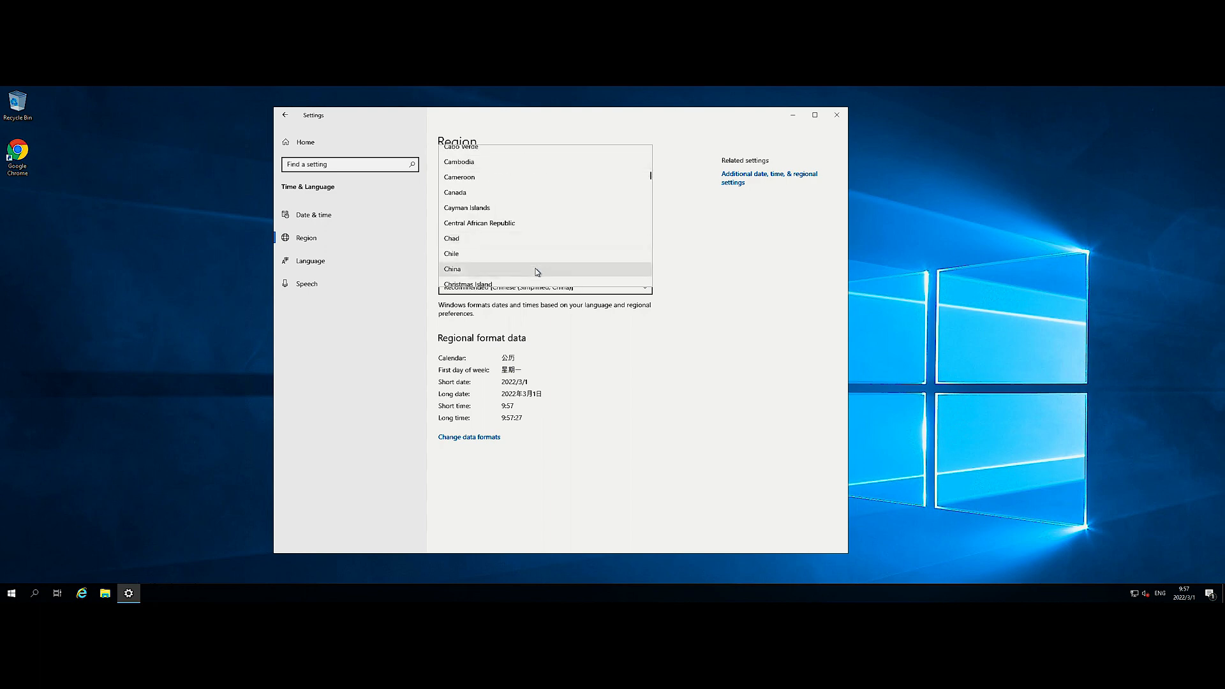
pyautogui.click(452, 269)
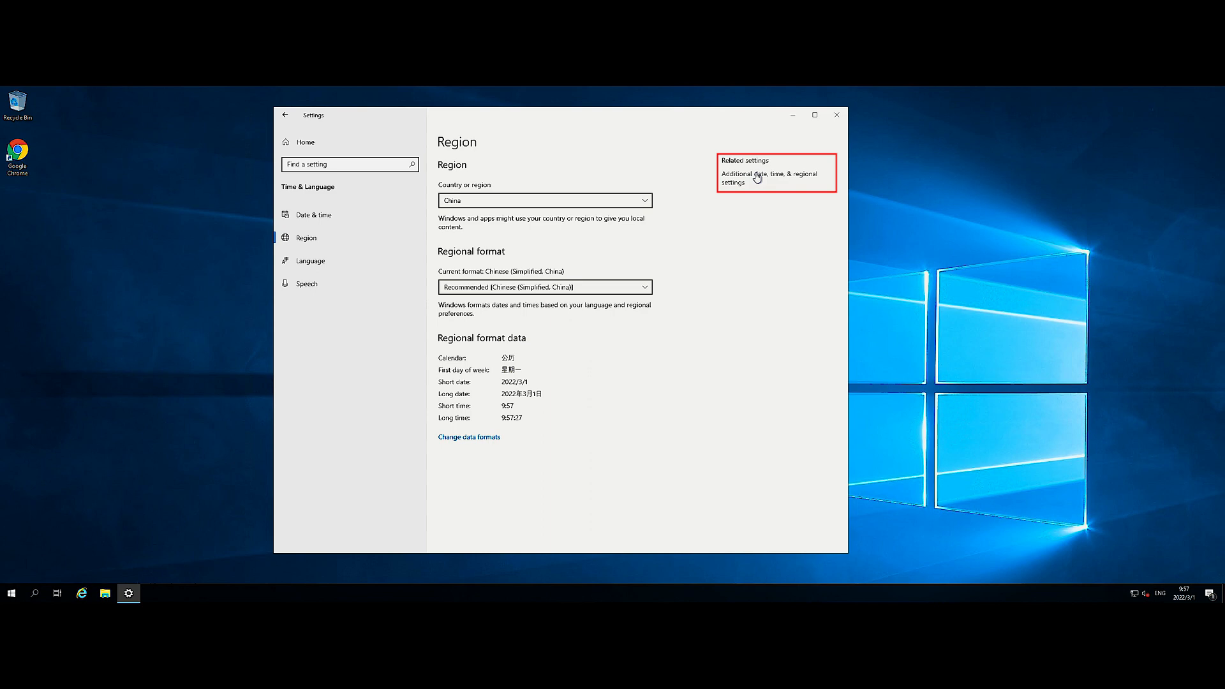
# - Reach the Administrative tab of the classic Region dialog via Clock and Region
pyautogui.click(768, 178)
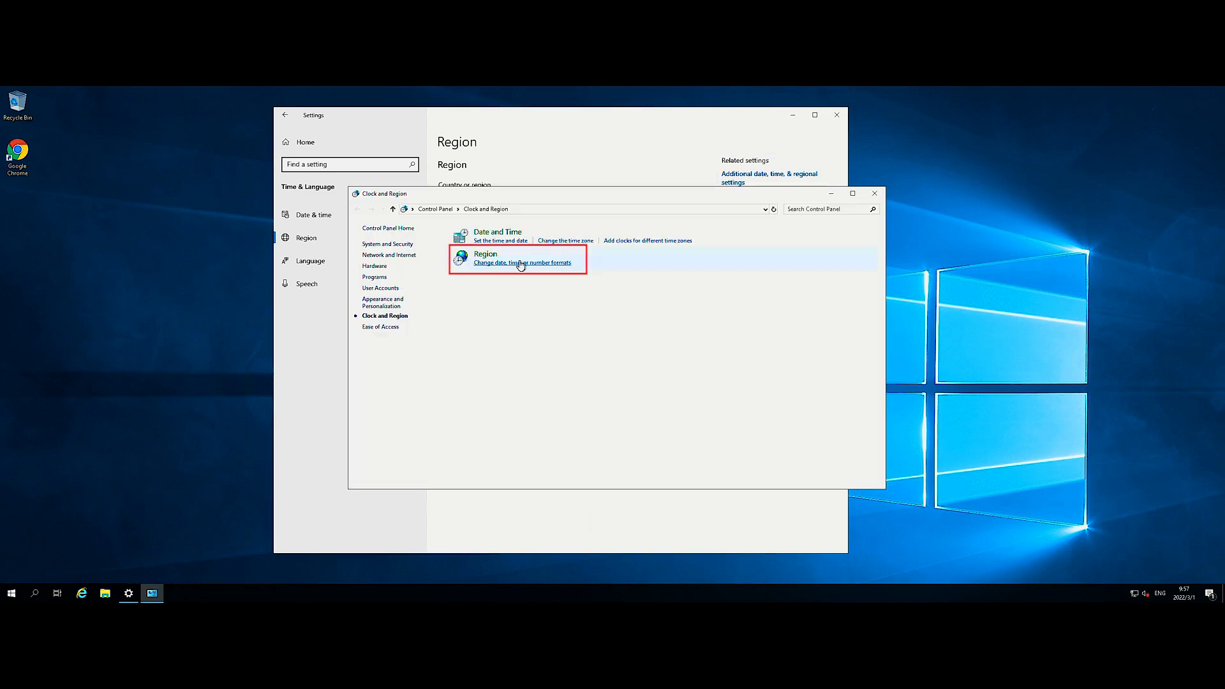
pyautogui.click(521, 261)
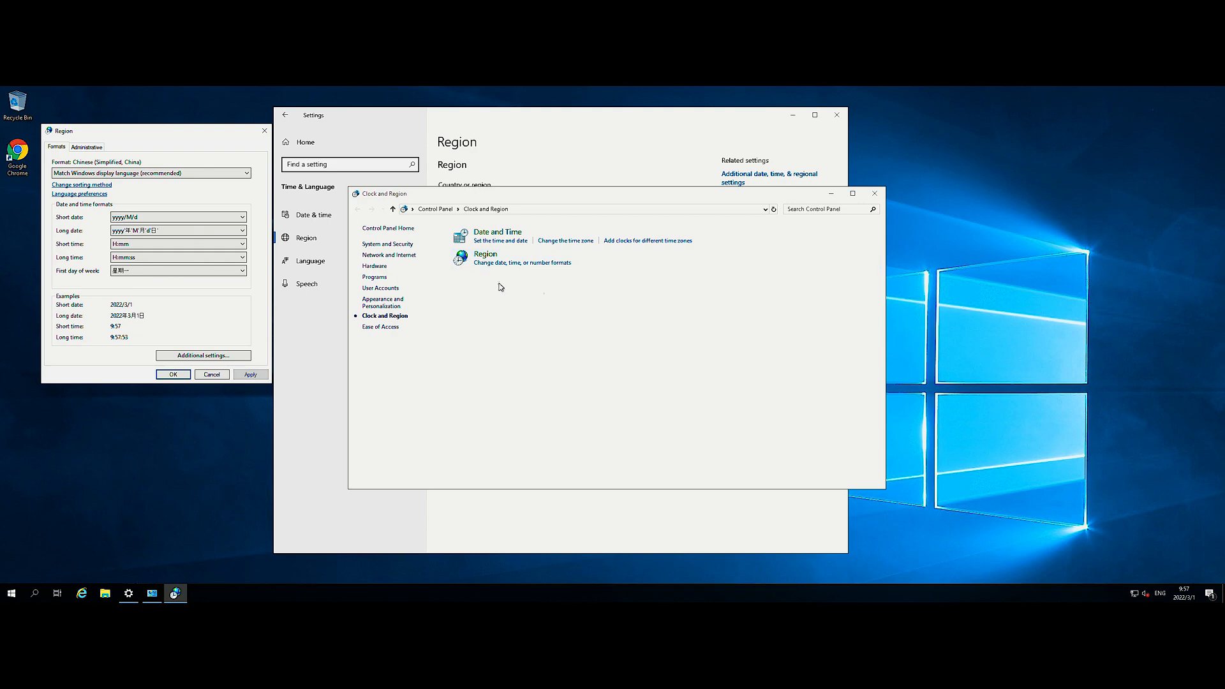
pyautogui.click(86, 147)
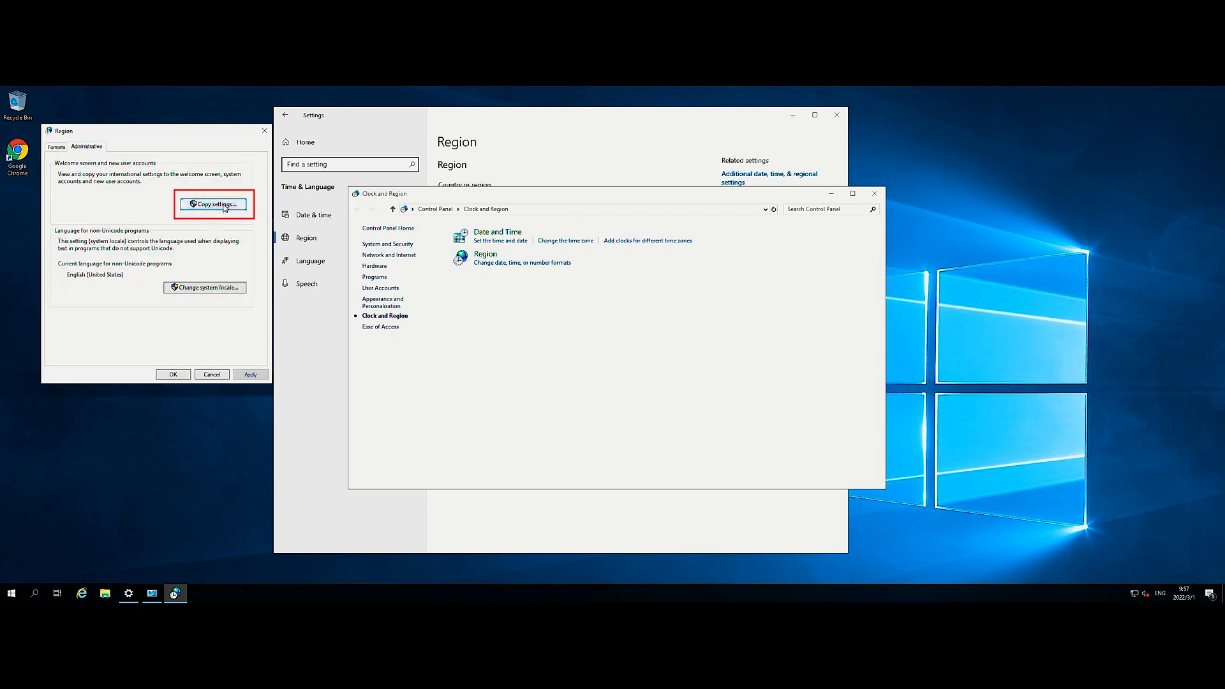
# - Copy current settings to the welcome screen, system accounts and new user accounts
pyautogui.click(213, 205)
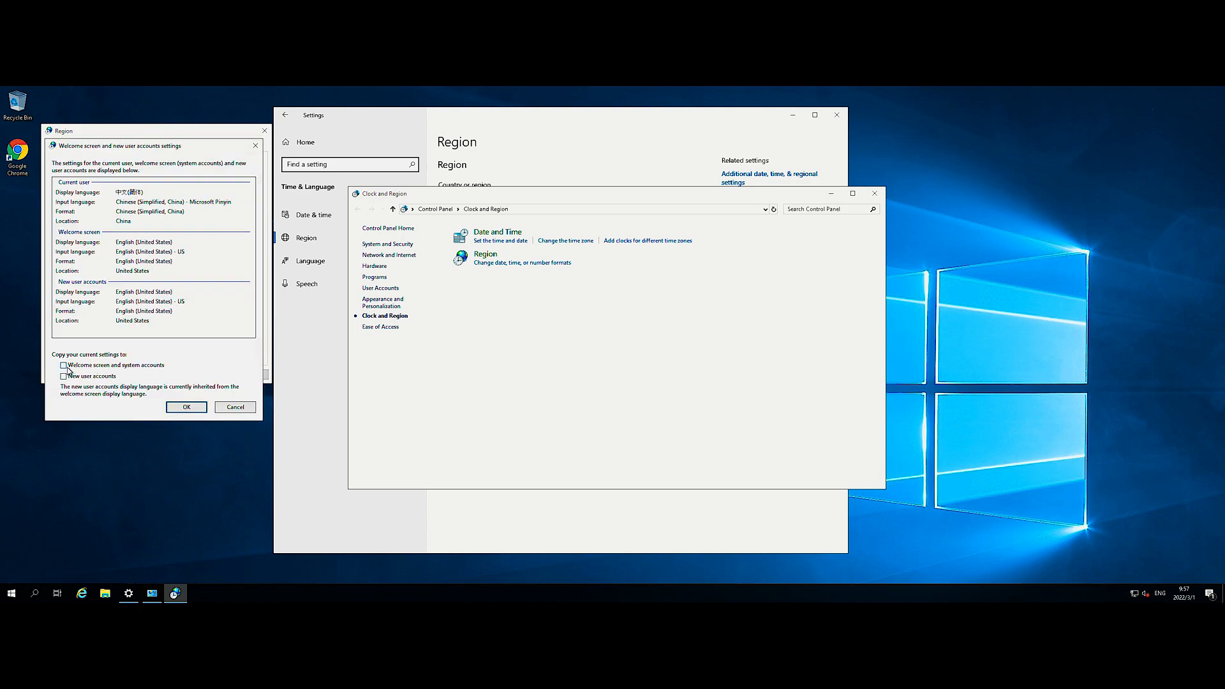
pyautogui.click(62, 364)
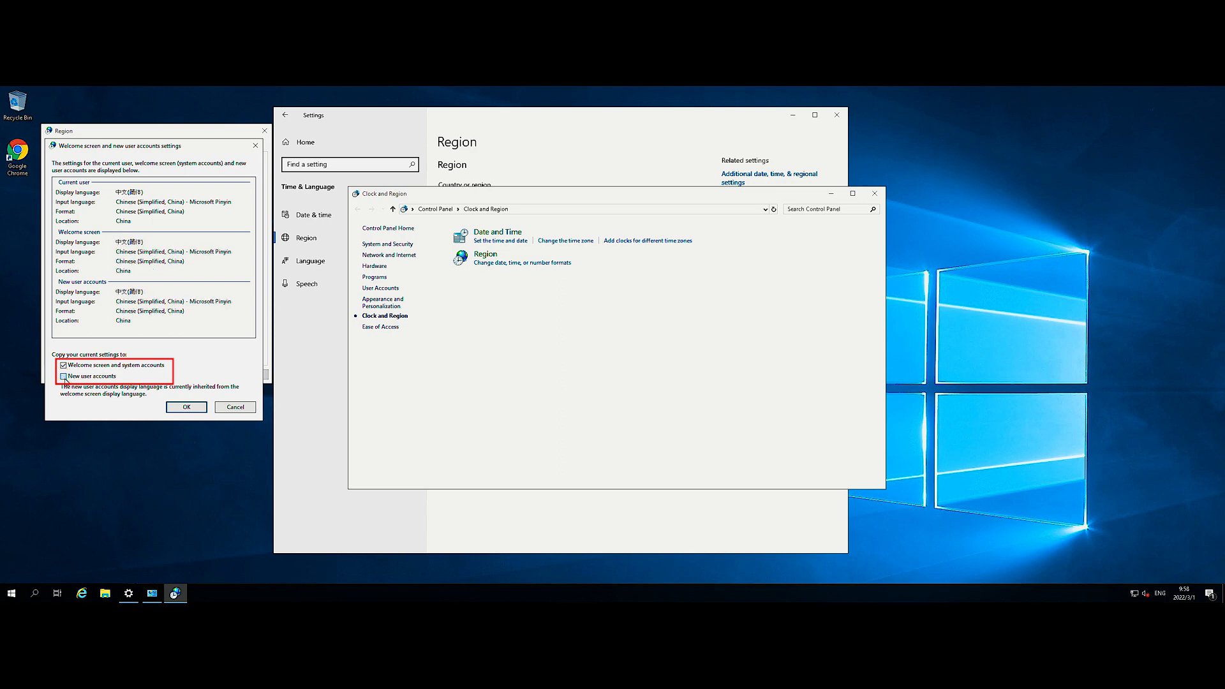
pyautogui.click(64, 375)
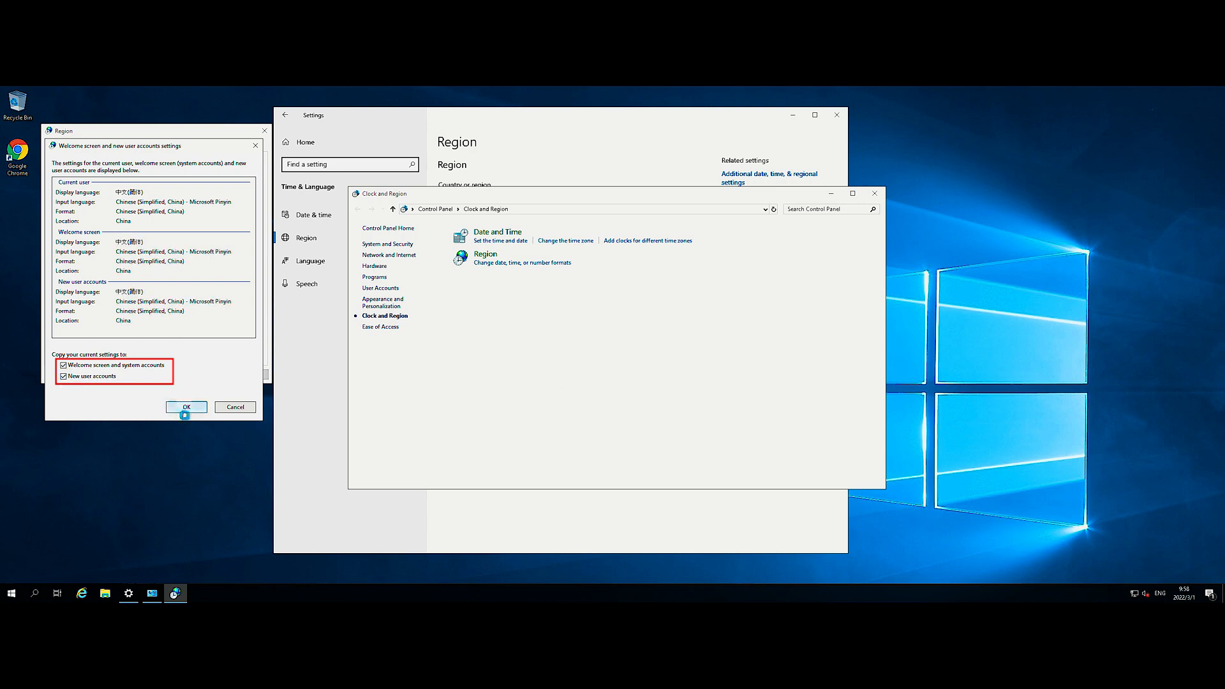
pyautogui.click(186, 407)
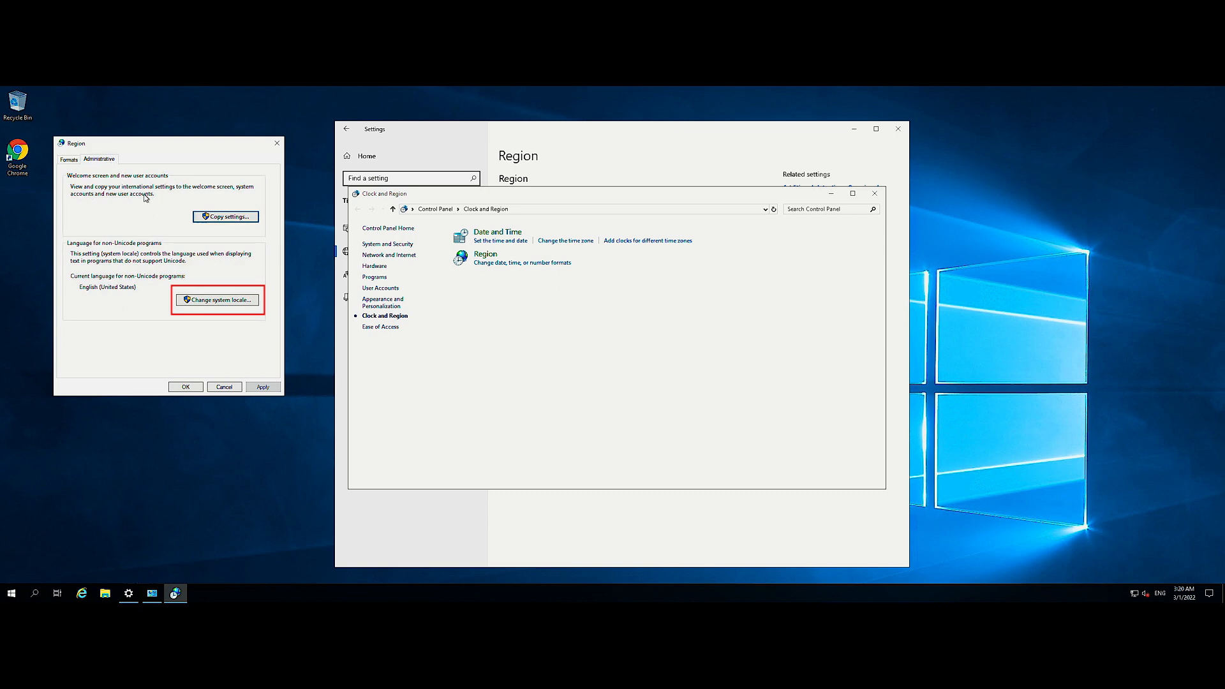
pyautogui.moveTo(192, 287)
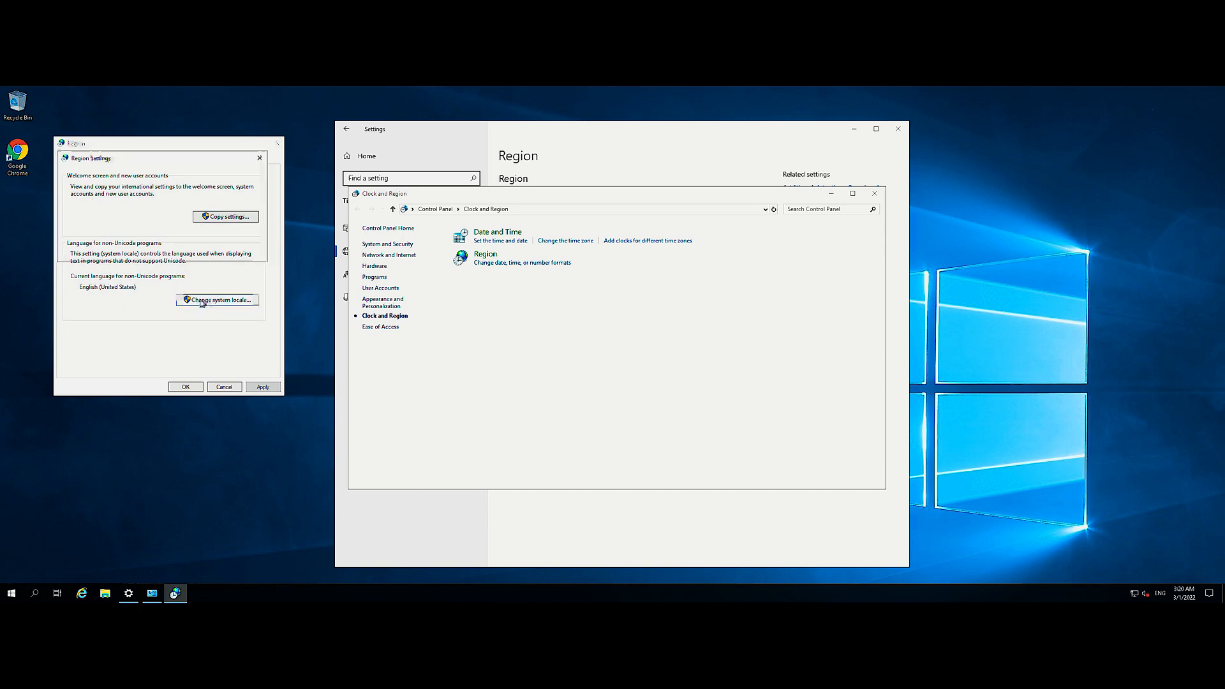
# - Set the system locale to Chinese (Simplified, China), restart, and check File Explorer shows Chinese
pyautogui.click(216, 299)
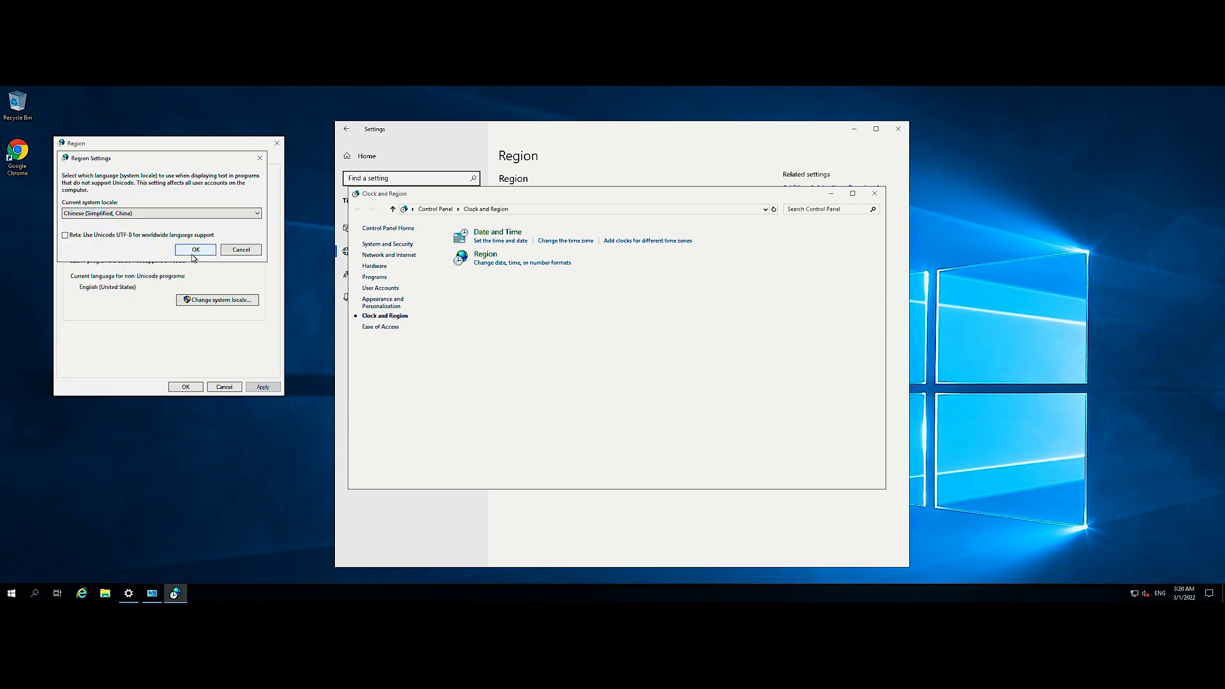
pyautogui.click(197, 248)
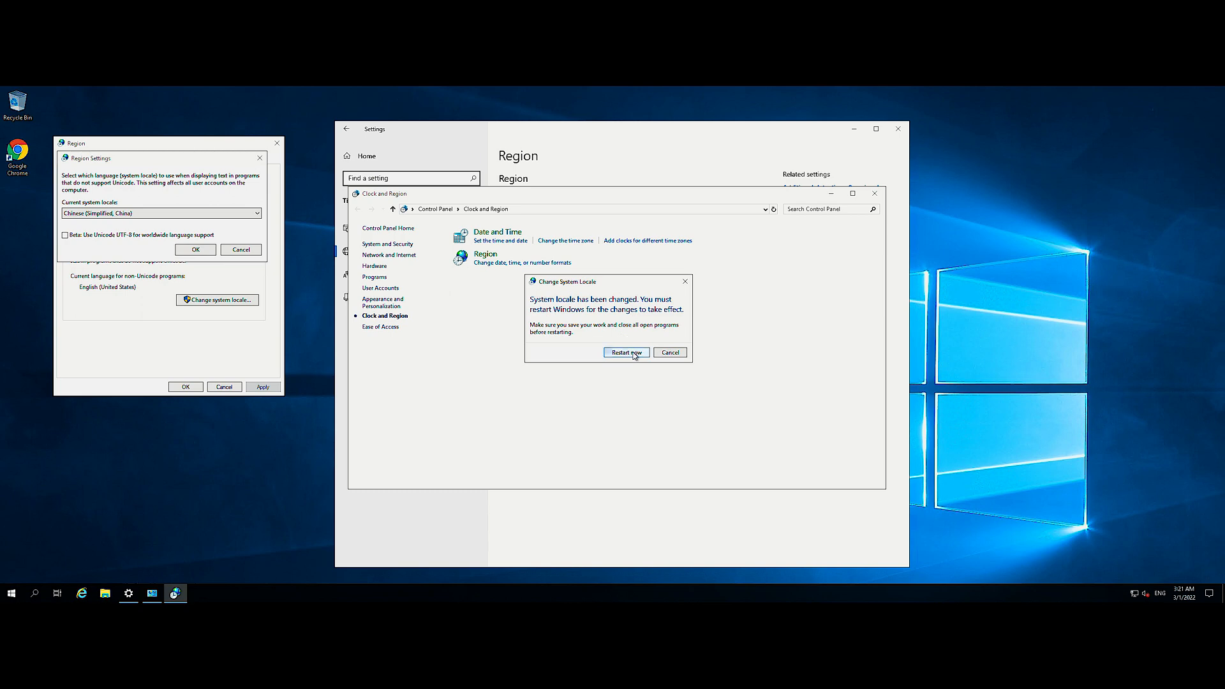
pyautogui.click(669, 352)
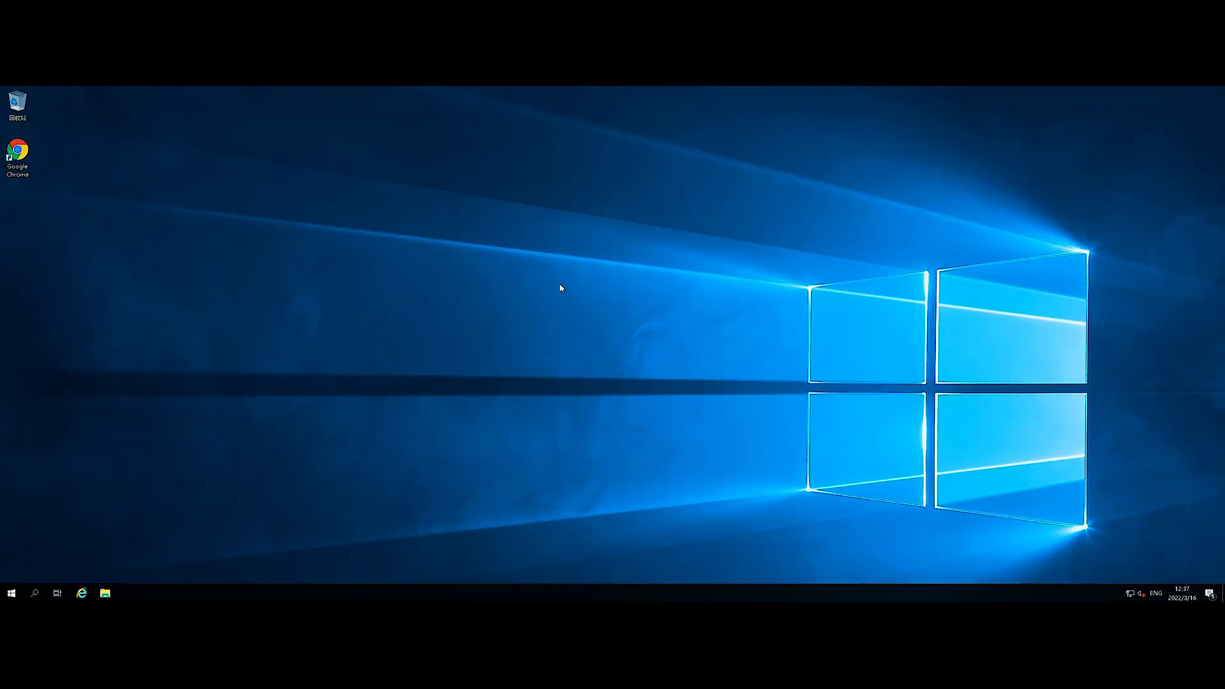
pyautogui.click(105, 594)
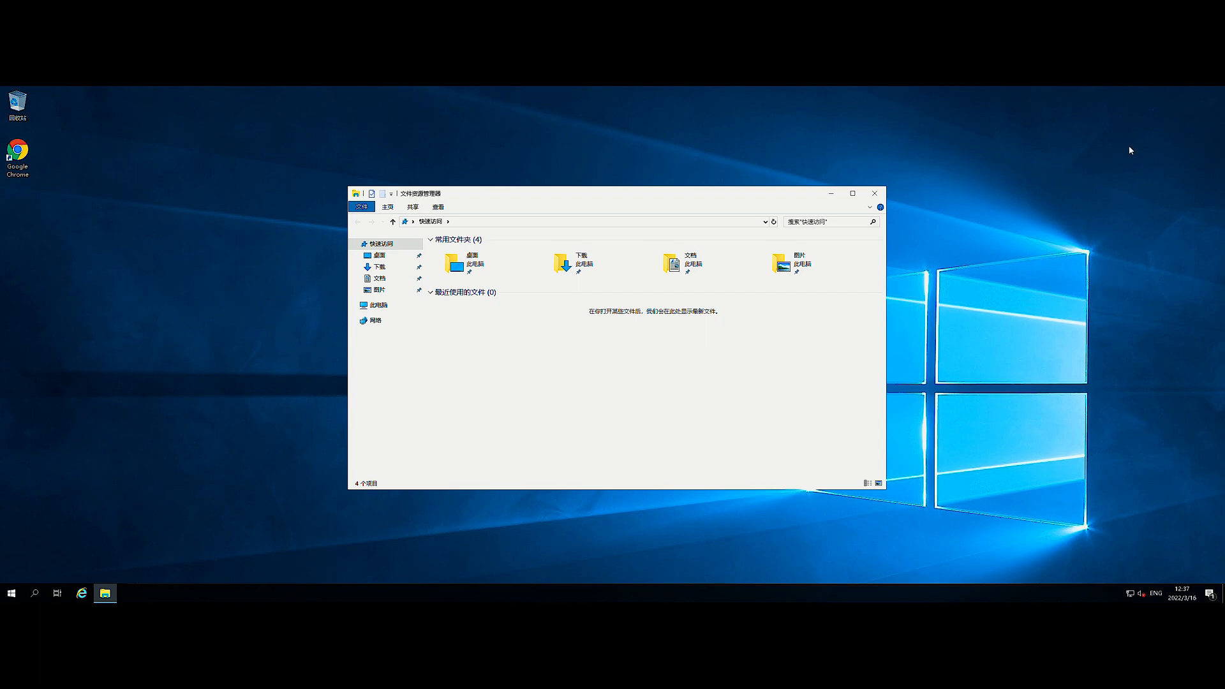